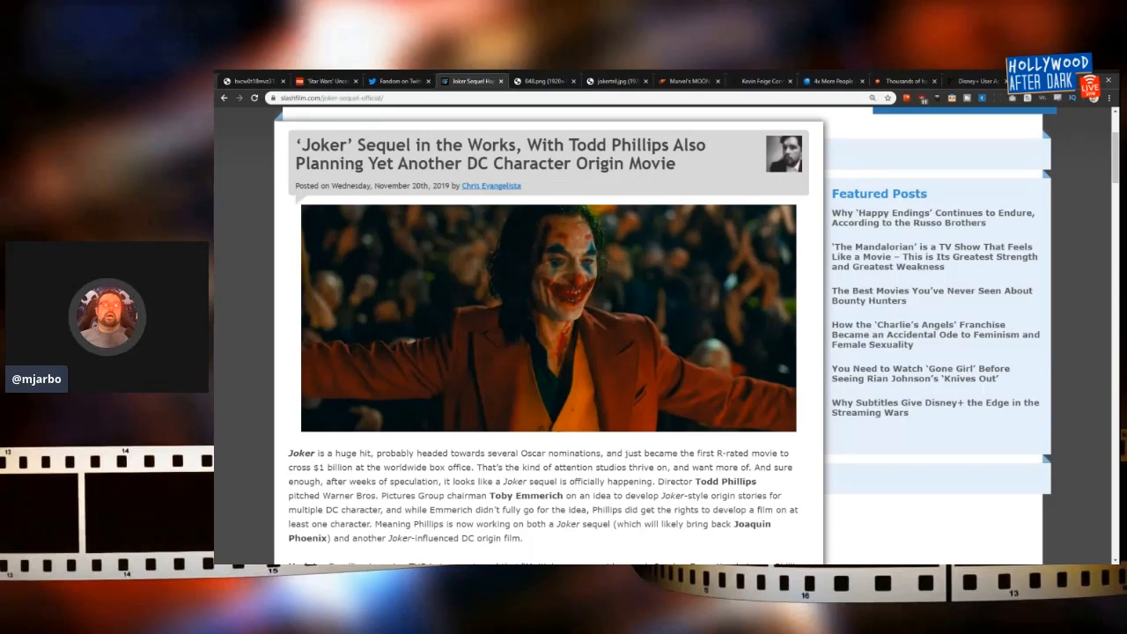
Step: Highlight the opening paragraph beginning 'Joker is a huge hit' about the sequel being in the works
scroll(down, 3)
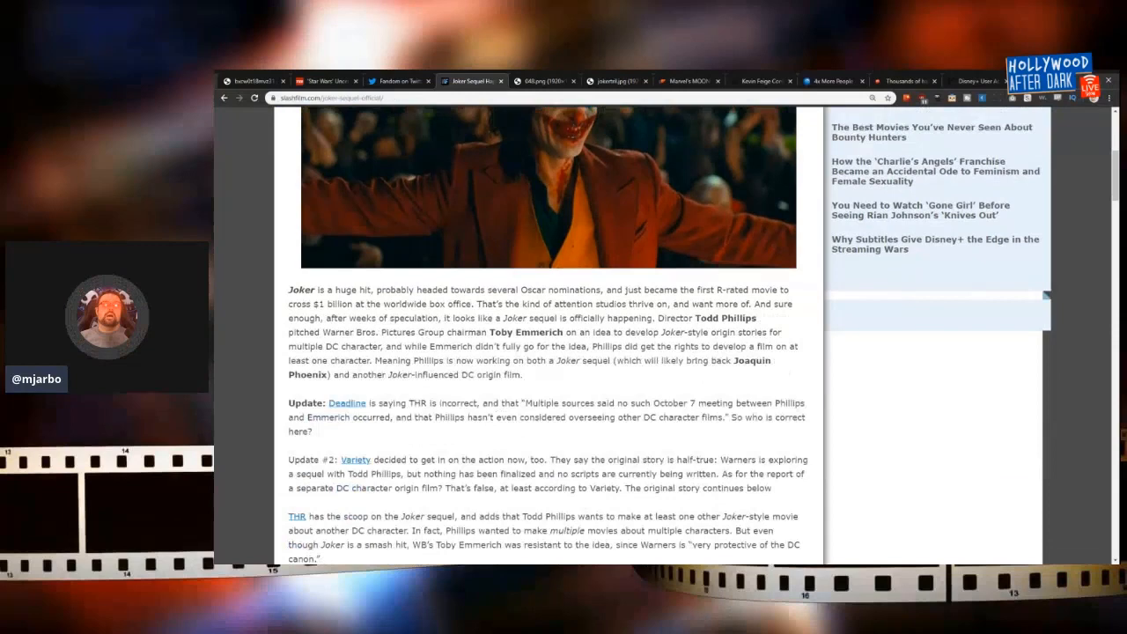
scroll(down, 3)
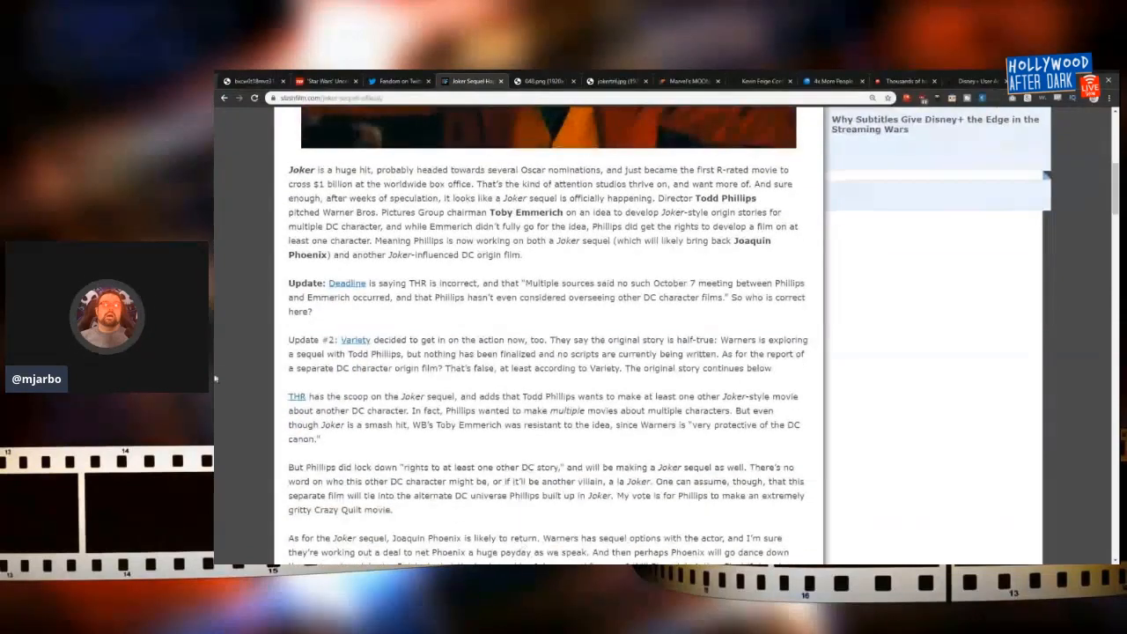
drag(289, 169, 522, 254)
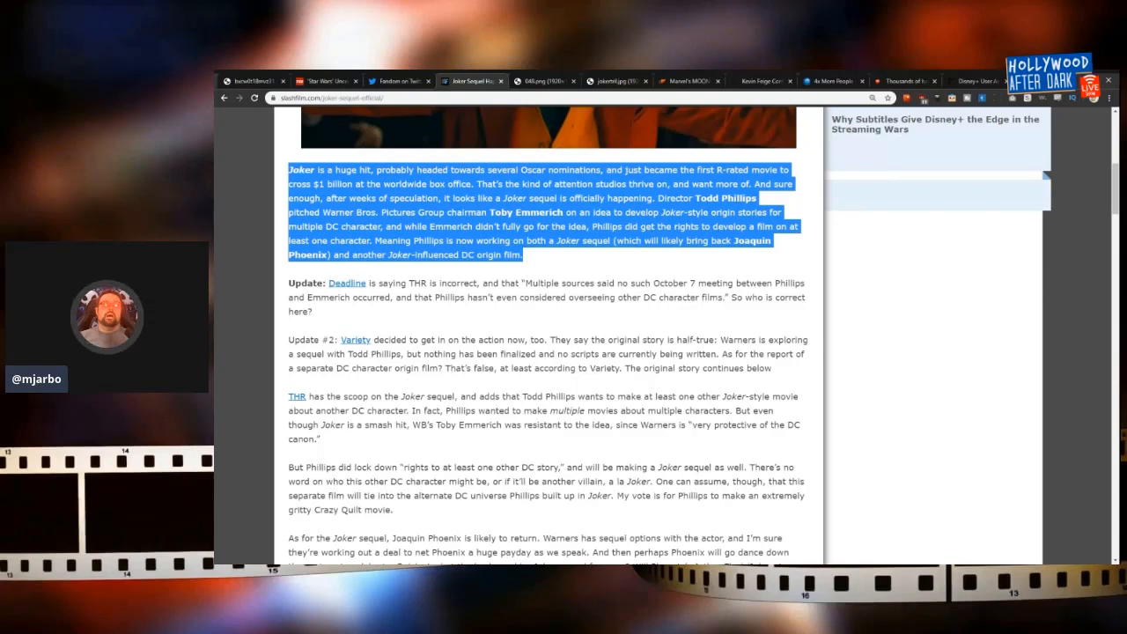
Step: Highlight the 'Update:' paragraph about the Deadline report on the Joker sequel
scroll(down, 3)
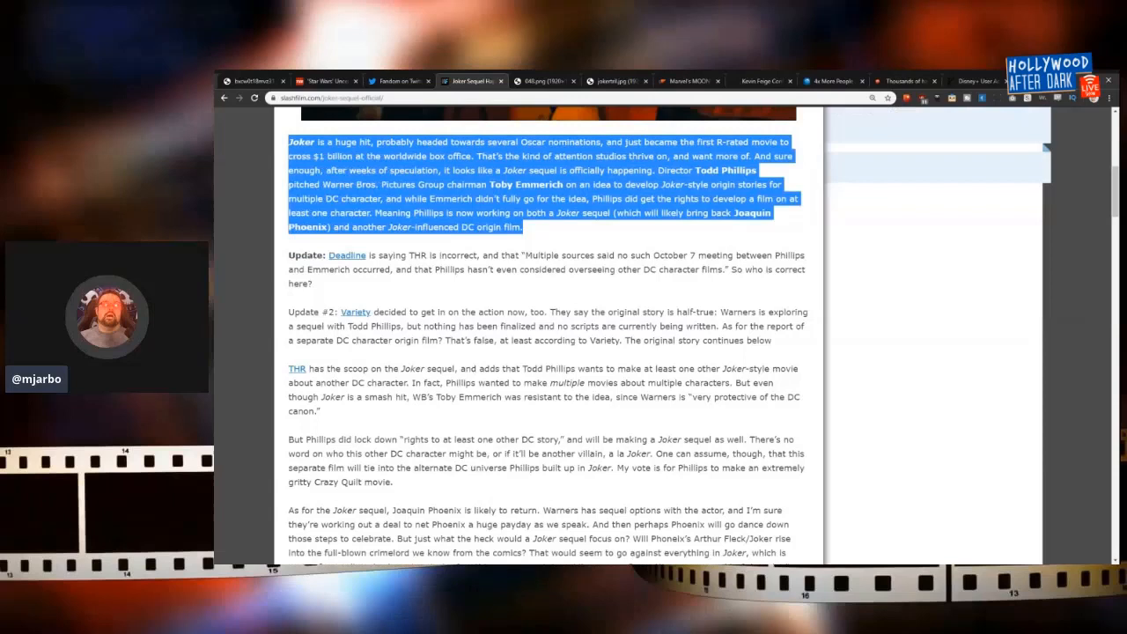
scroll(down, 3)
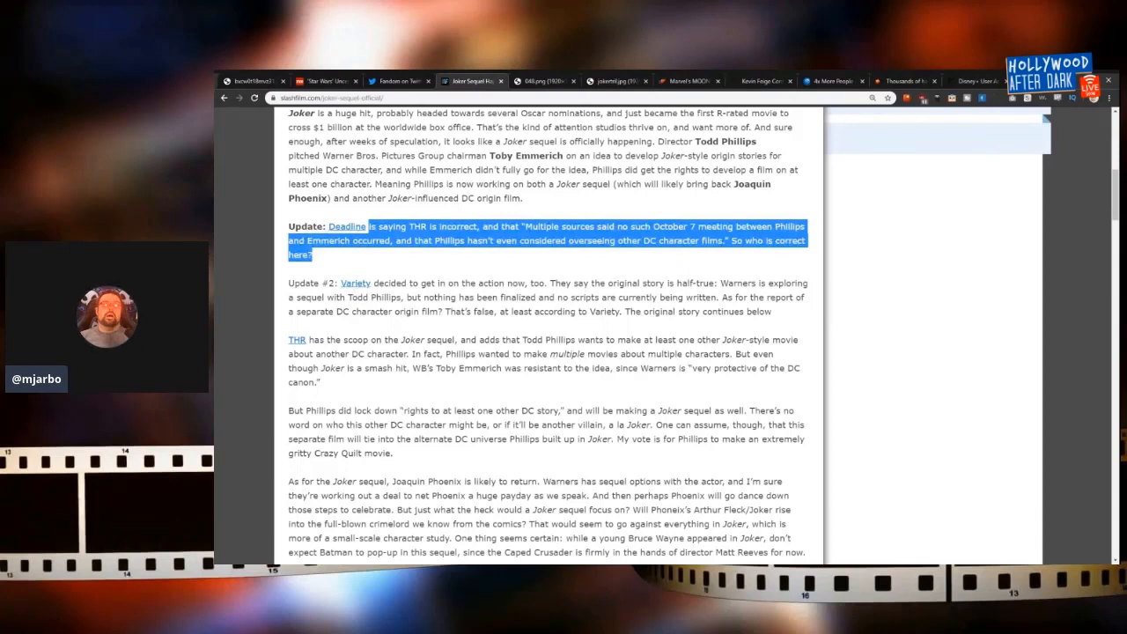
drag(339, 281, 773, 312)
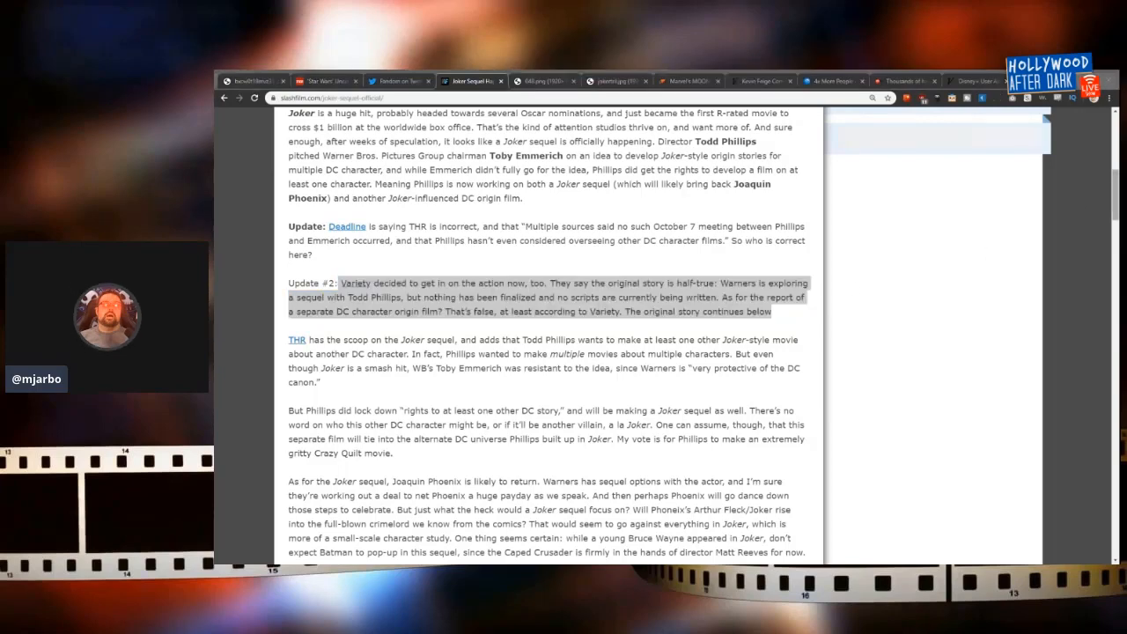
Step: Highlight the paragraph starting 'As for the Joker sequel' about Joaquin Phoenix likely returning
scroll(down, 3)
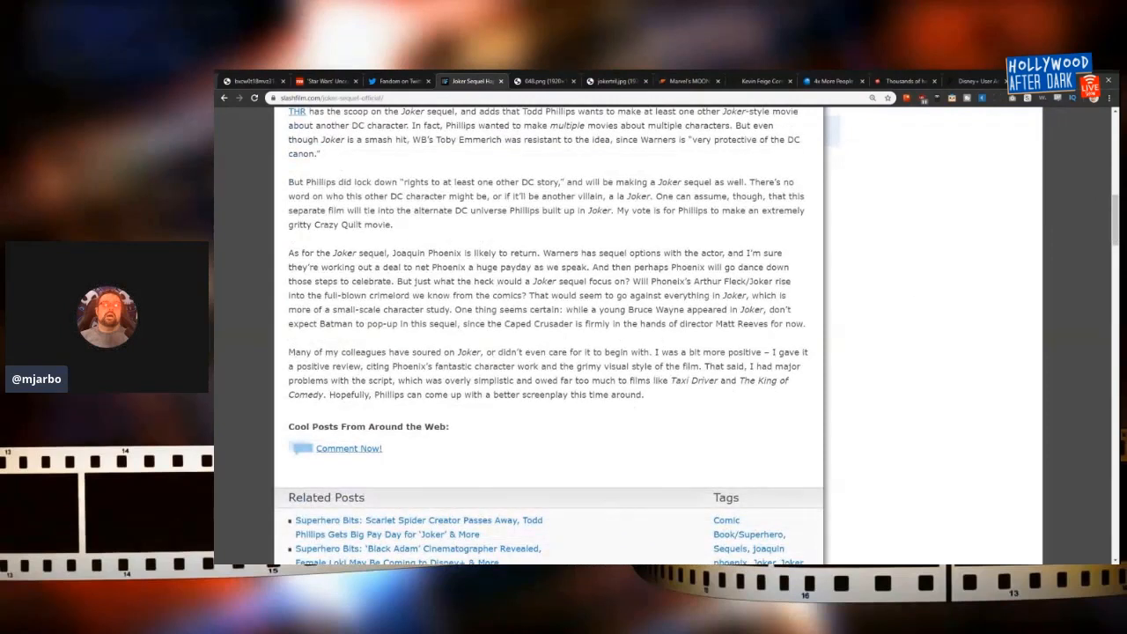
drag(289, 253, 349, 254)
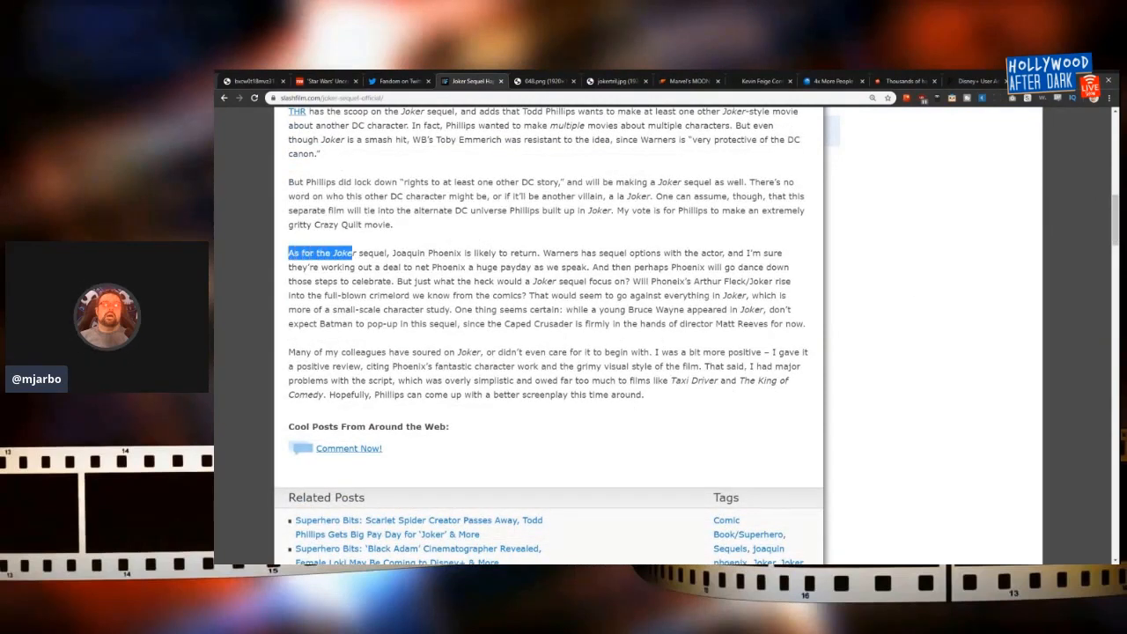
drag(349, 254, 800, 331)
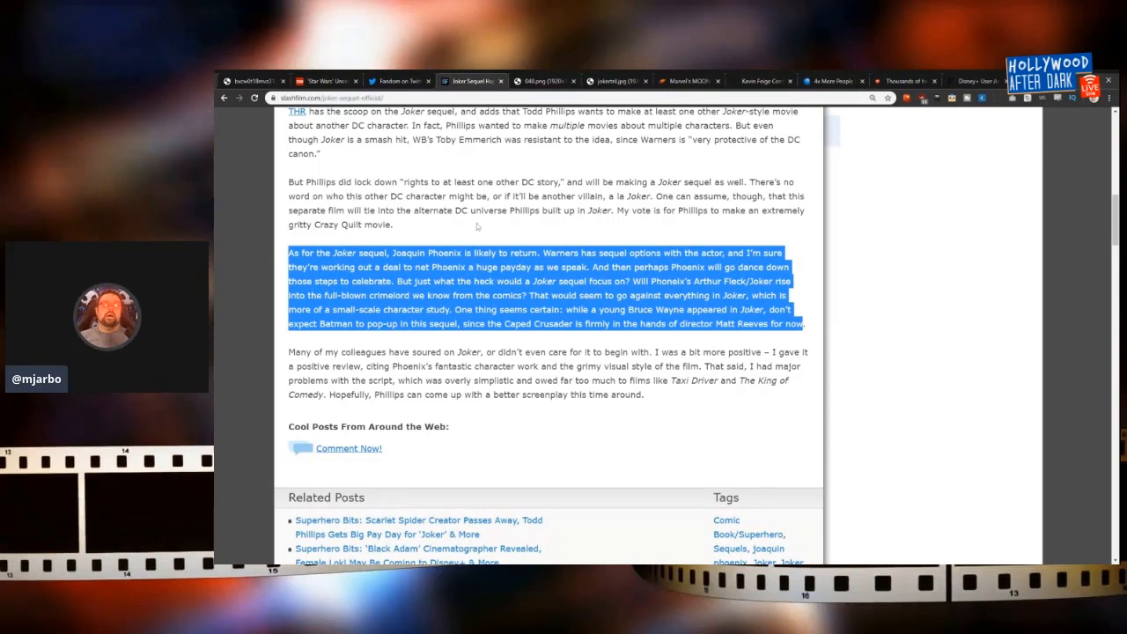
mouse_move(430, 162)
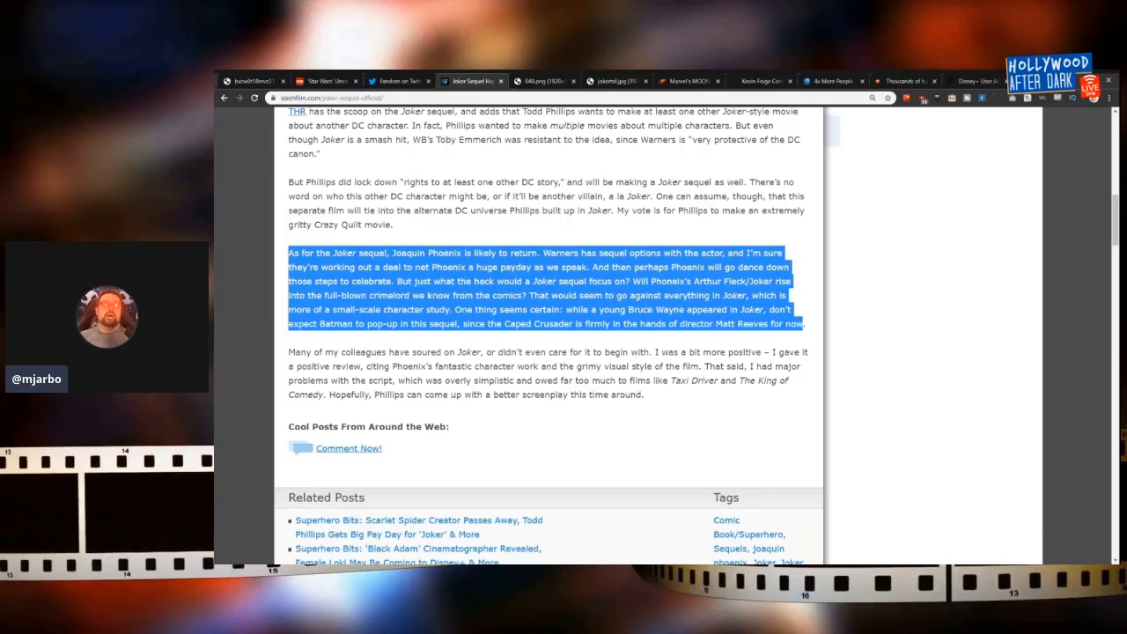
mouse_move(673, 241)
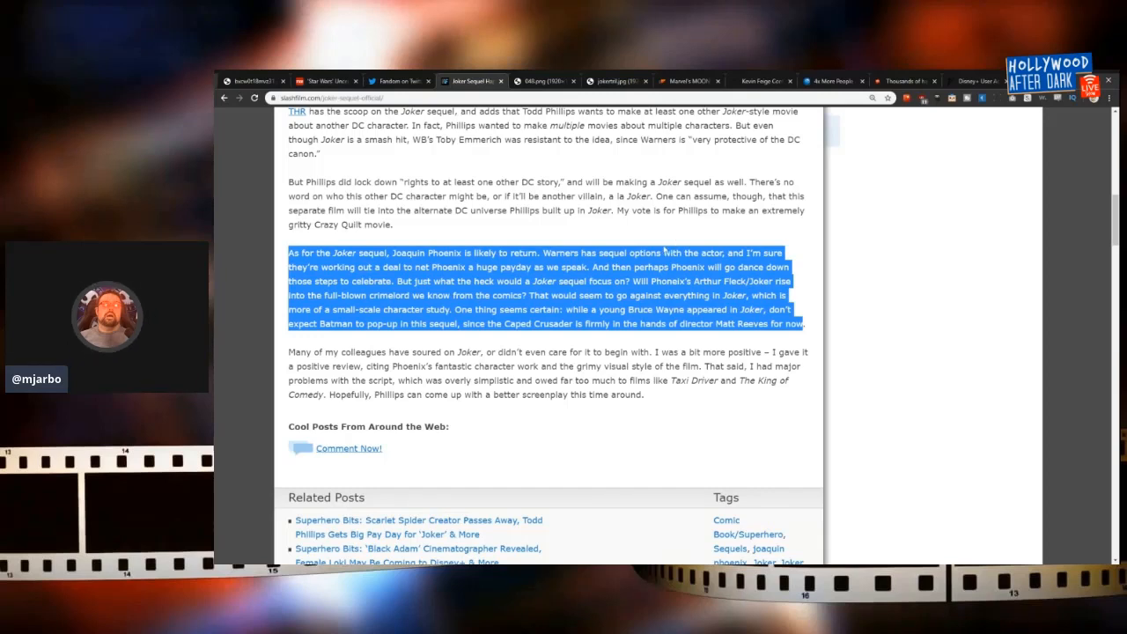
mouse_move(831, 279)
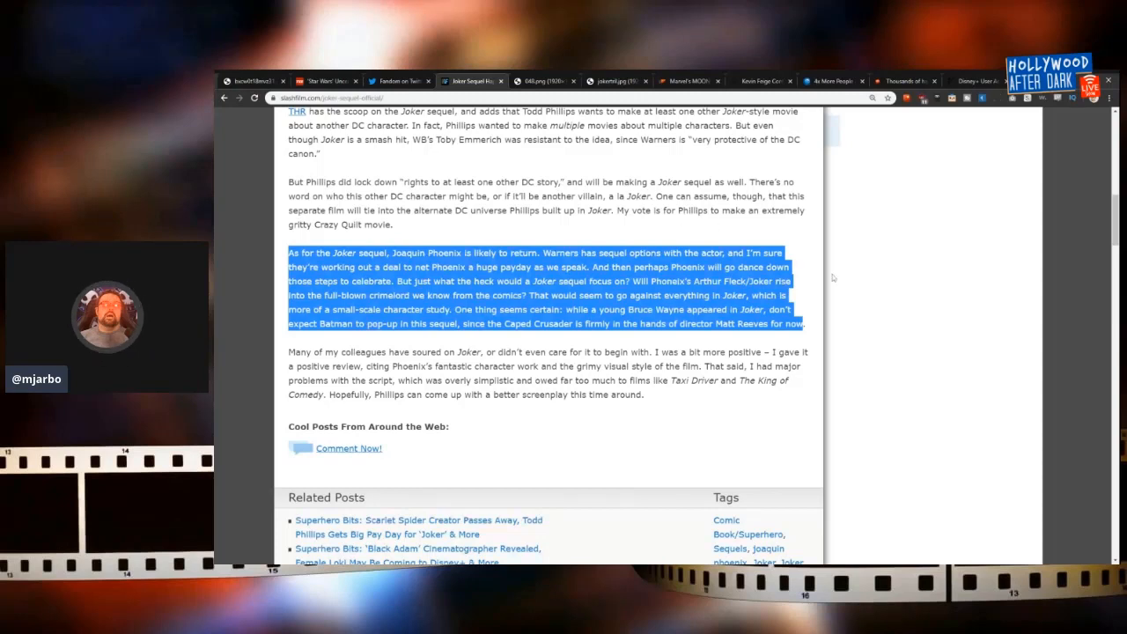
mouse_move(976, 268)
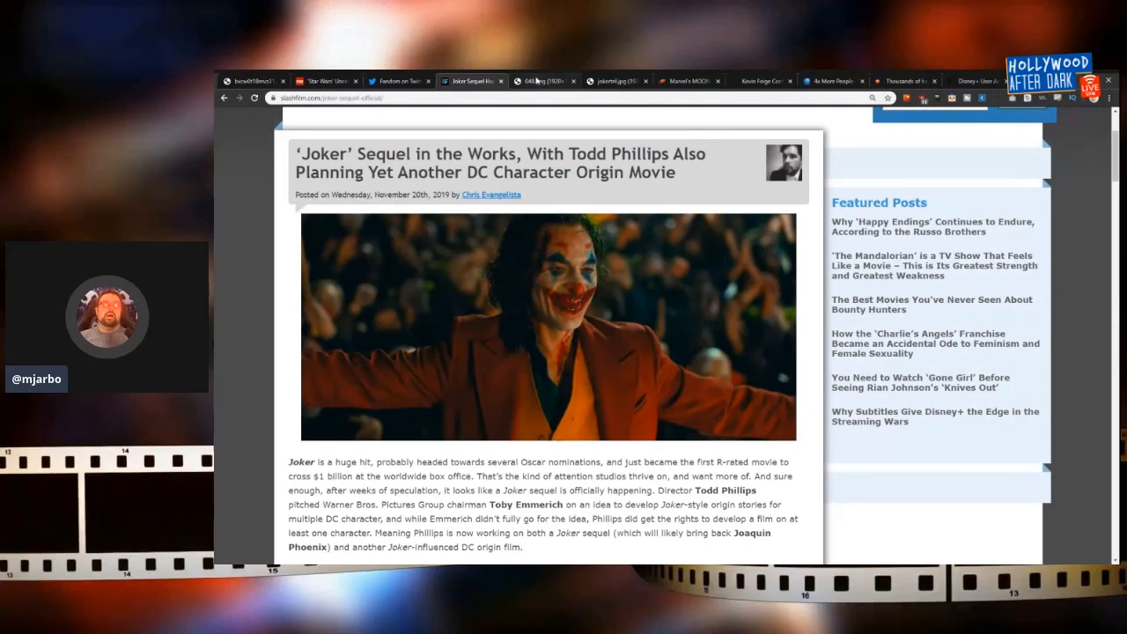
Step: View the local convention photo, then the Joker image with two suited men
click(543, 81)
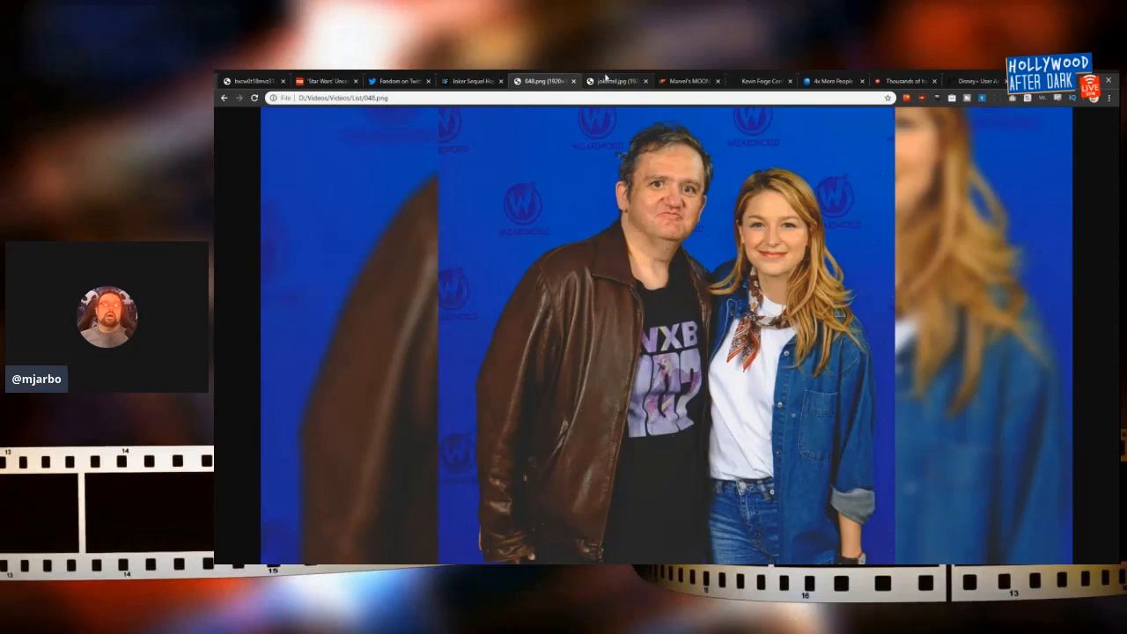
click(617, 81)
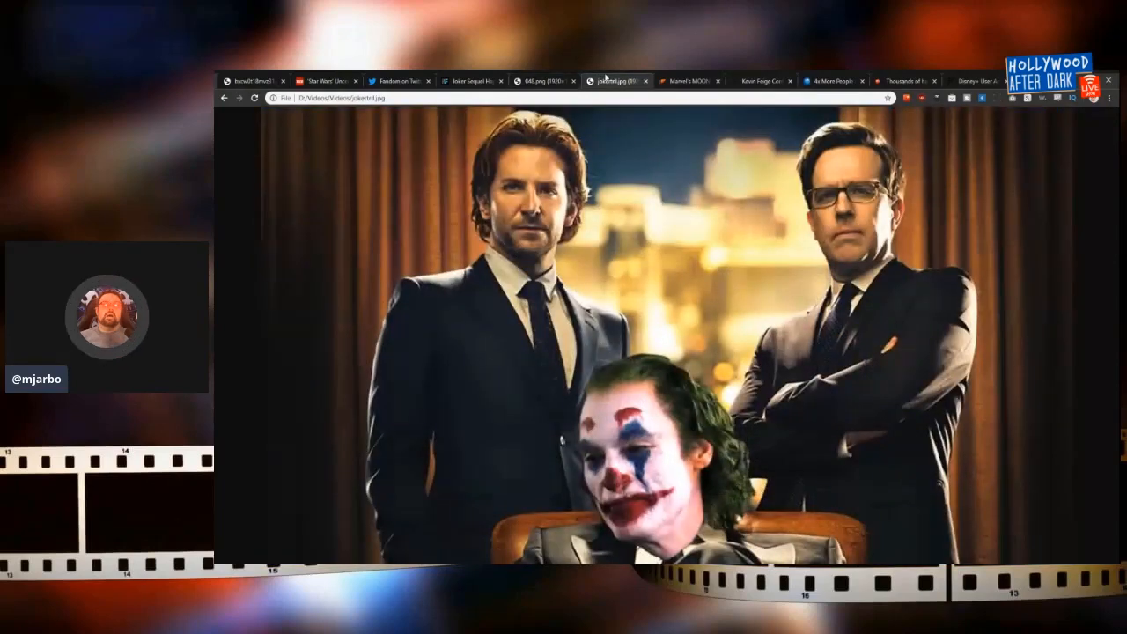